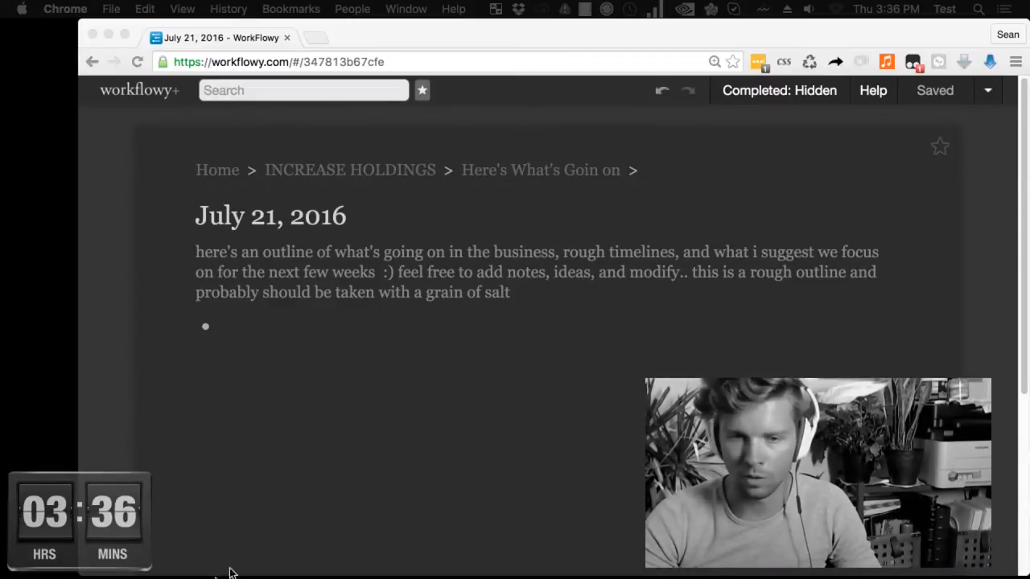
{"action": "mouse_move", "coordinate": [222, 375]}
{"action": "type", "text": "logitec c9"}
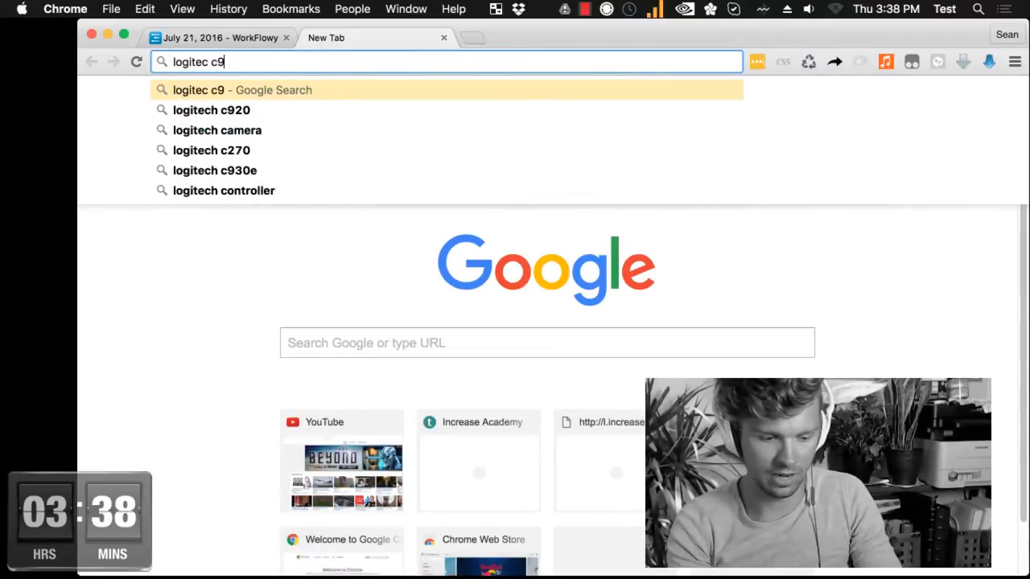
Search Google for the Logitech C920 aperture, check the Amazon C930e listing, and move to the Sony tethering article
{"action": "type", "text": "20 depth o"}
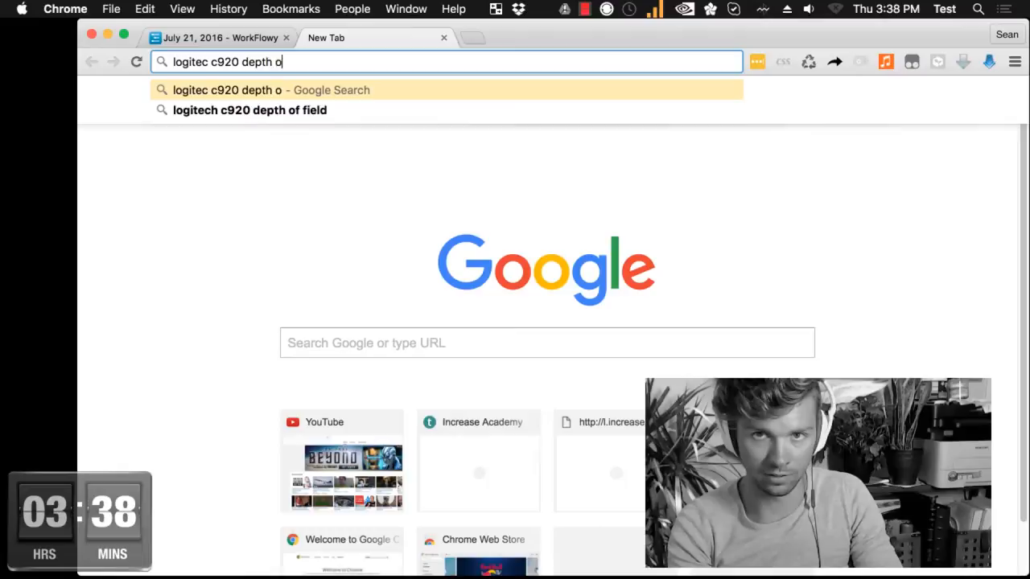
{"action": "key", "text": "backspace"}
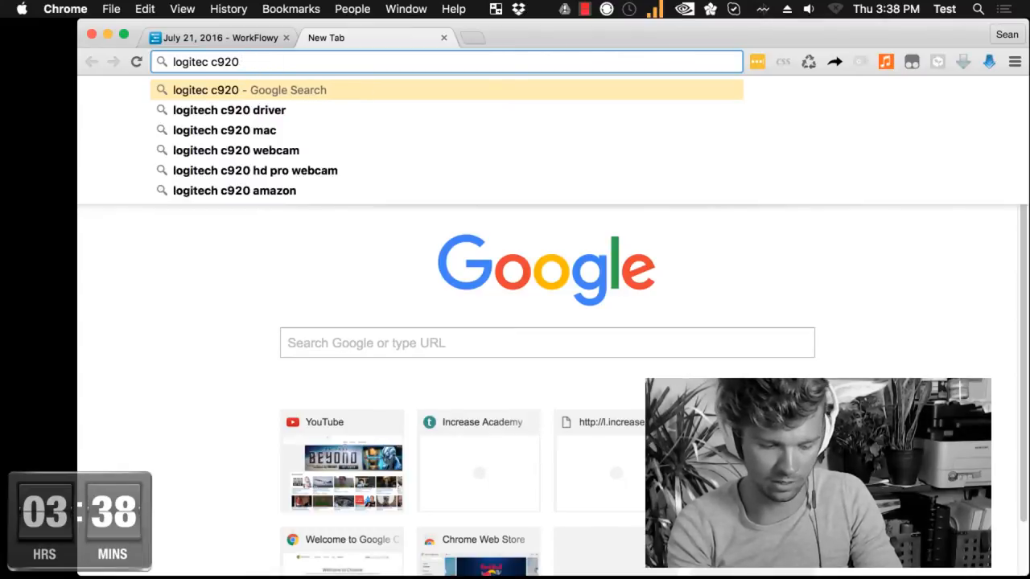
{"action": "key", "text": "Return"}
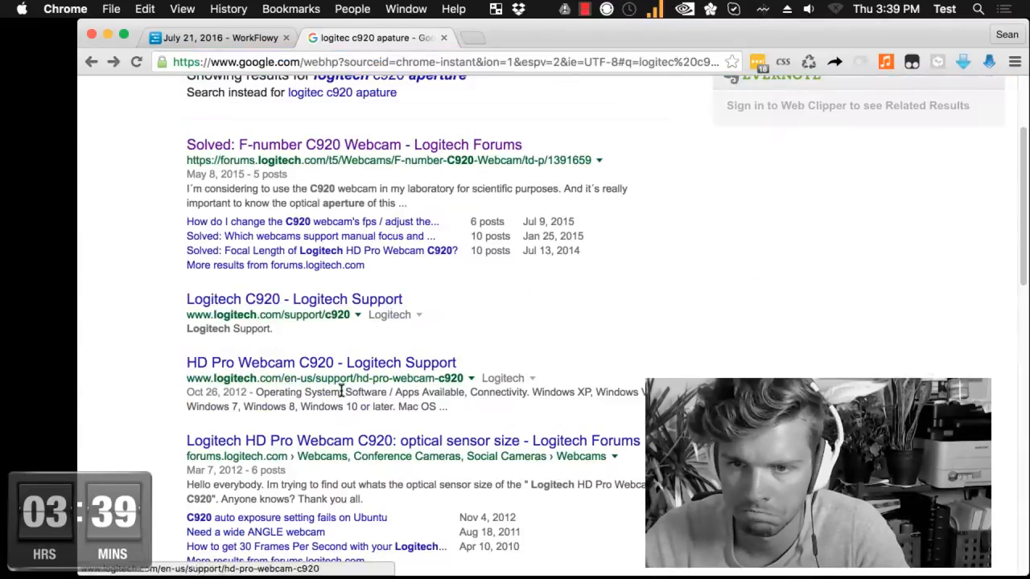
{"action": "left_click", "coordinate": [411, 440]}
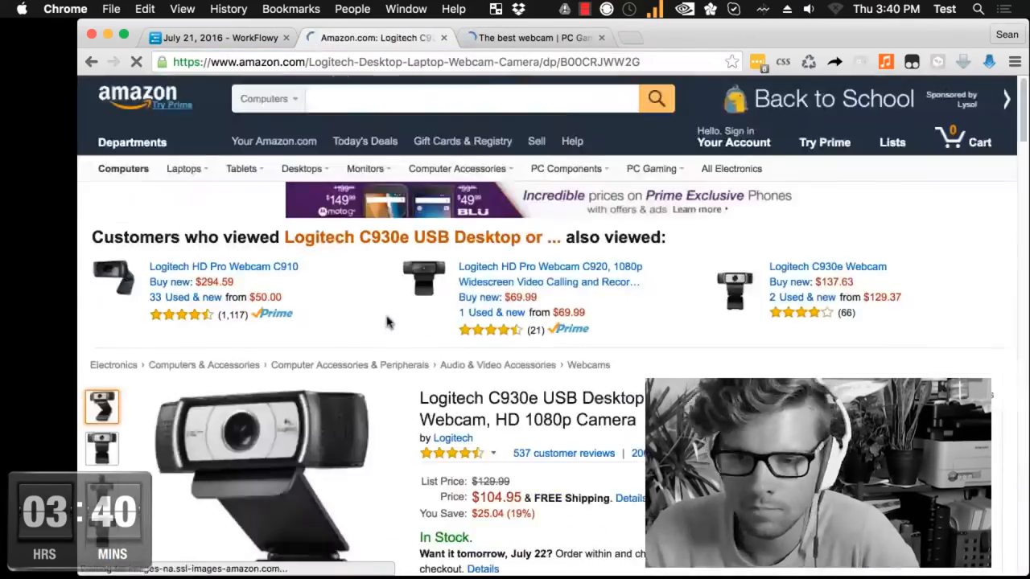
{"action": "scroll", "scroll_direction": "down", "scroll_amount": 3}
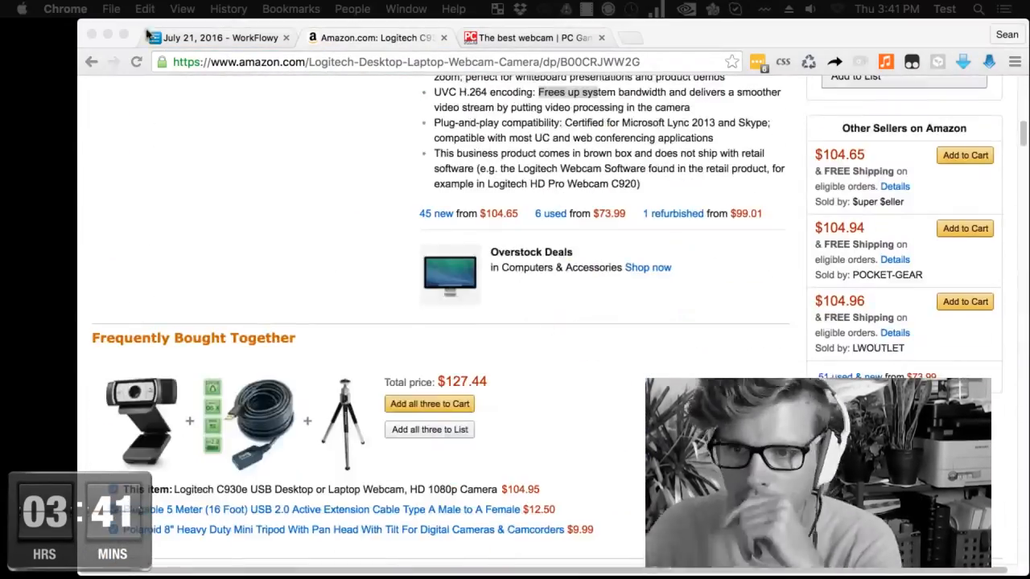
{"action": "scroll", "scroll_direction": "up", "scroll_amount": 3}
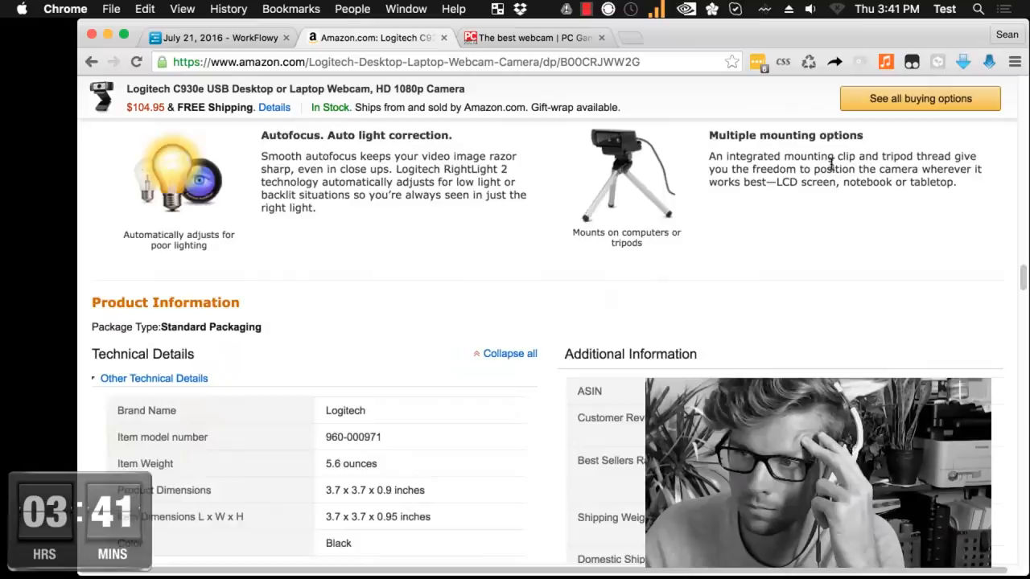
{"action": "left_click", "coordinate": [216, 38]}
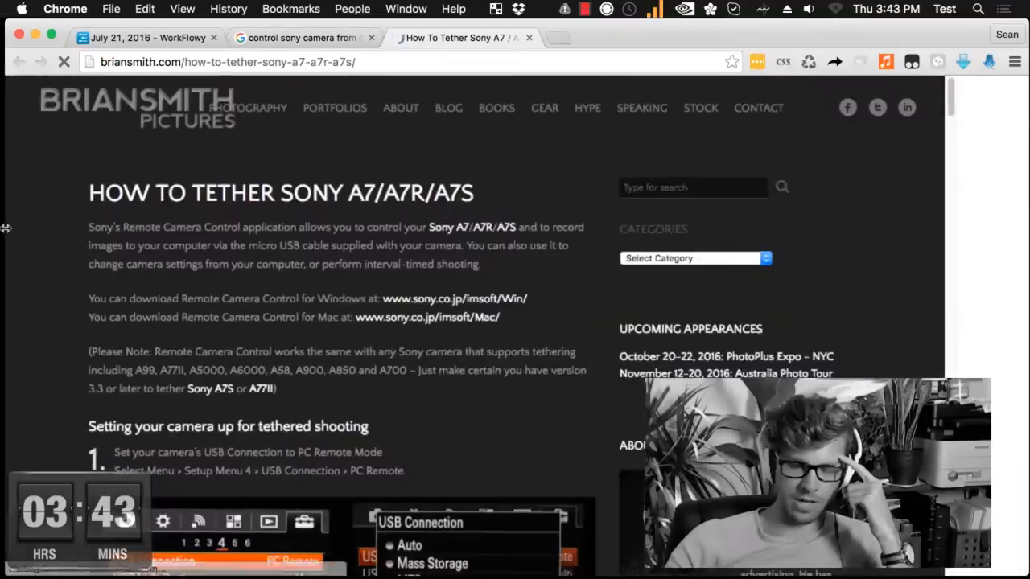
Add the Sony setup item in WorkFlowy and review Sony's Remote Camera Control support page
{"action": "scroll", "scroll_direction": "down", "scroll_amount": 3}
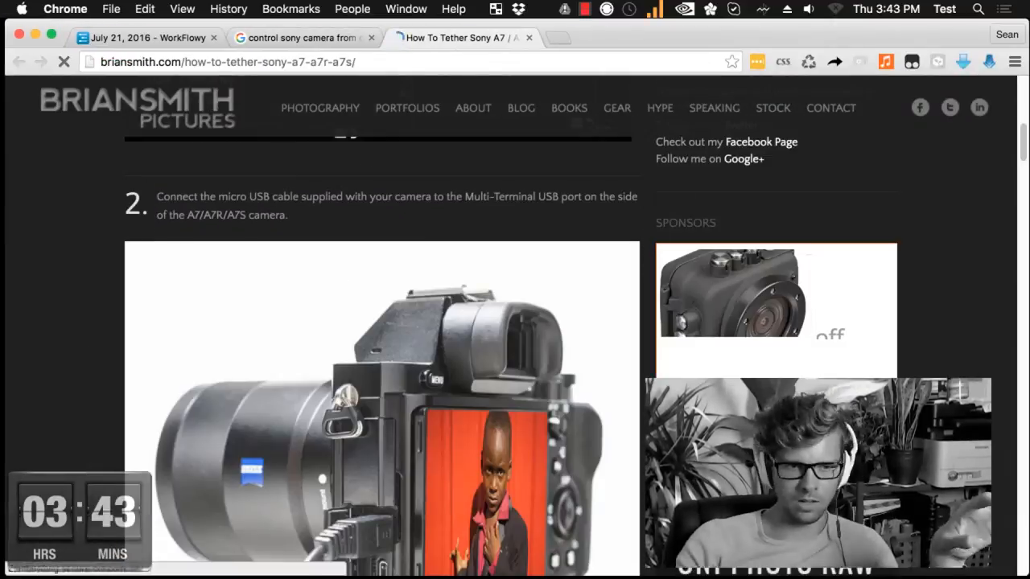
{"action": "left_click", "coordinate": [145, 37]}
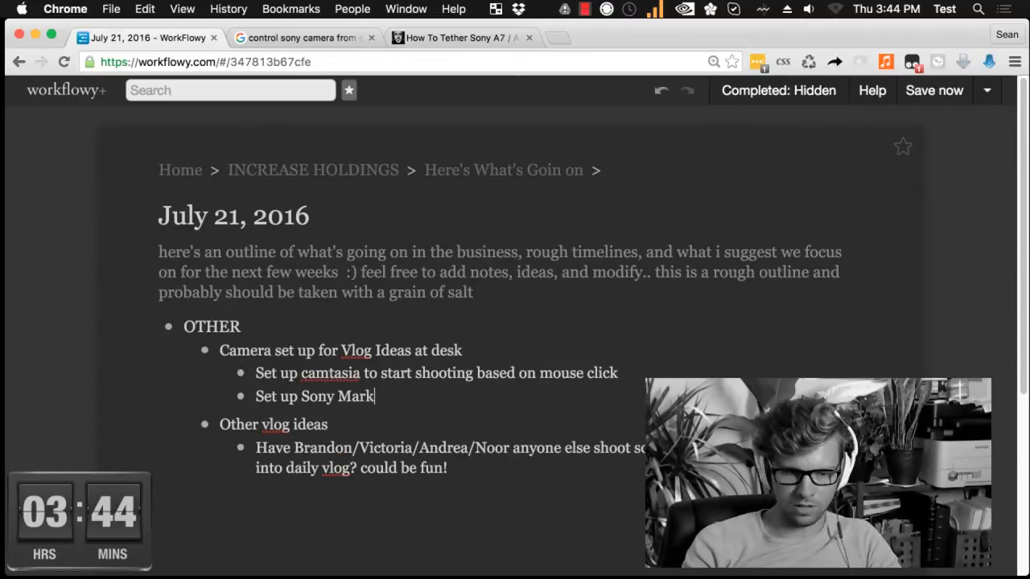
{"action": "left_click", "coordinate": [459, 38]}
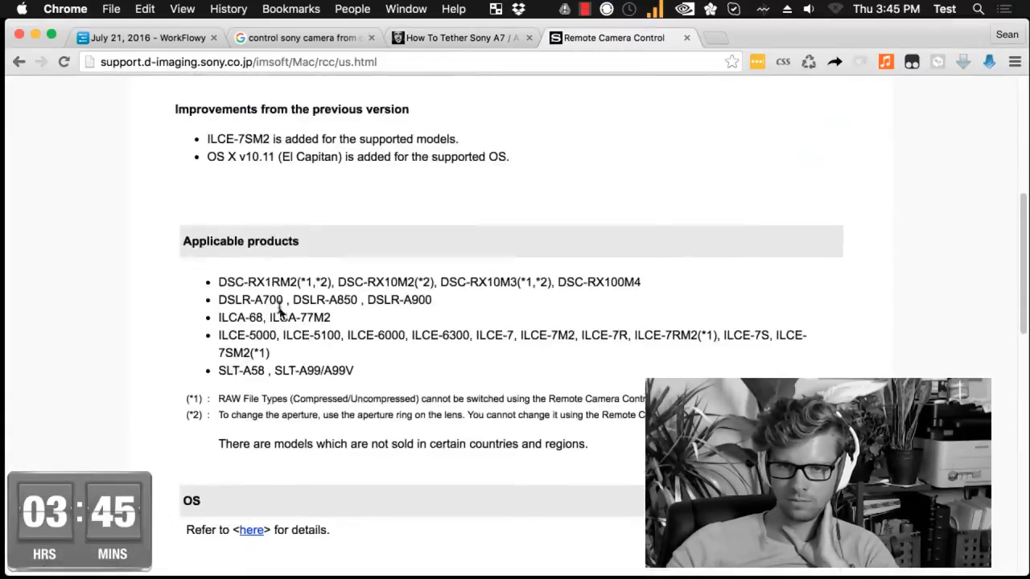
{"action": "scroll", "scroll_direction": "down", "scroll_amount": 3}
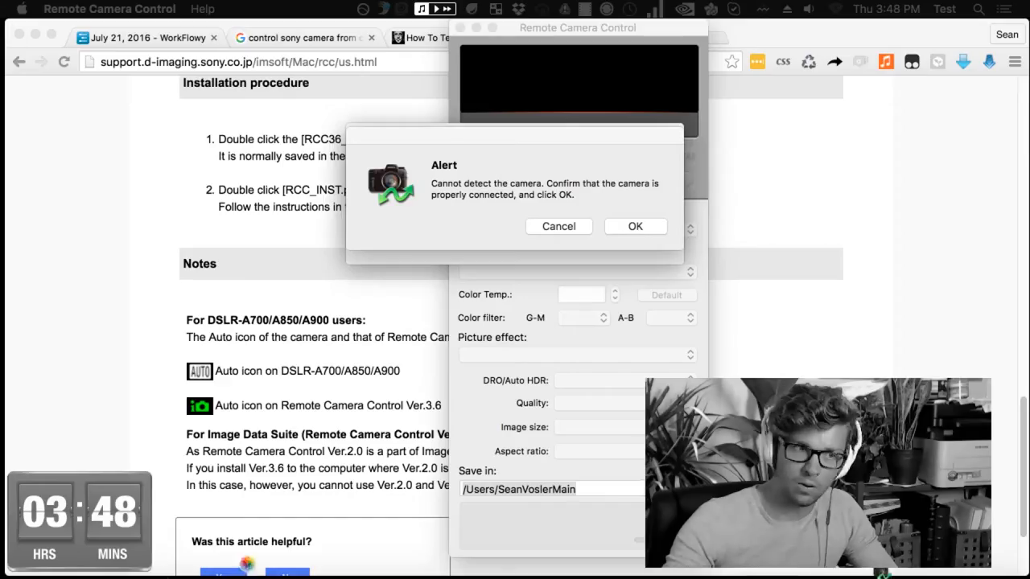
Dismiss the Cannot detect the camera alert in Remote Camera Control
{"action": "left_click", "coordinate": [635, 226]}
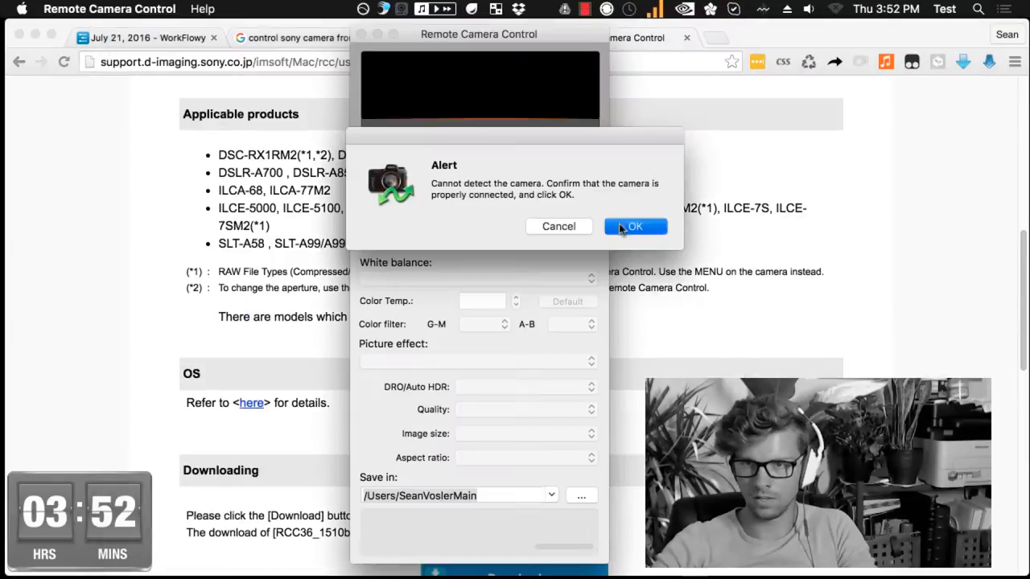
{"action": "left_click", "coordinate": [635, 226]}
{"action": "type", "text": "play"}
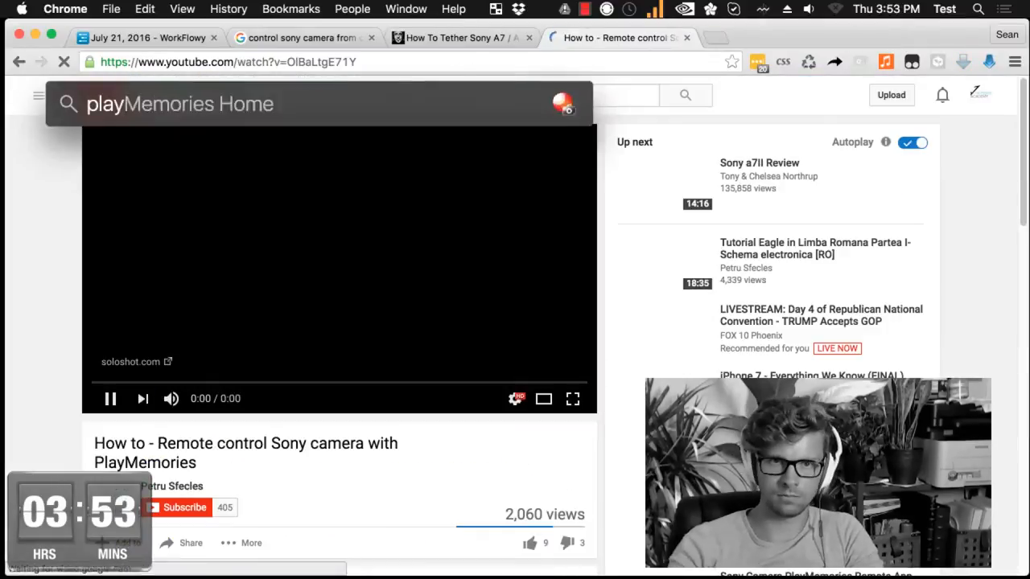
Leave the YouTube tutorial for Capture One 9 and start a New Session
{"action": "left_click", "coordinate": [180, 9]}
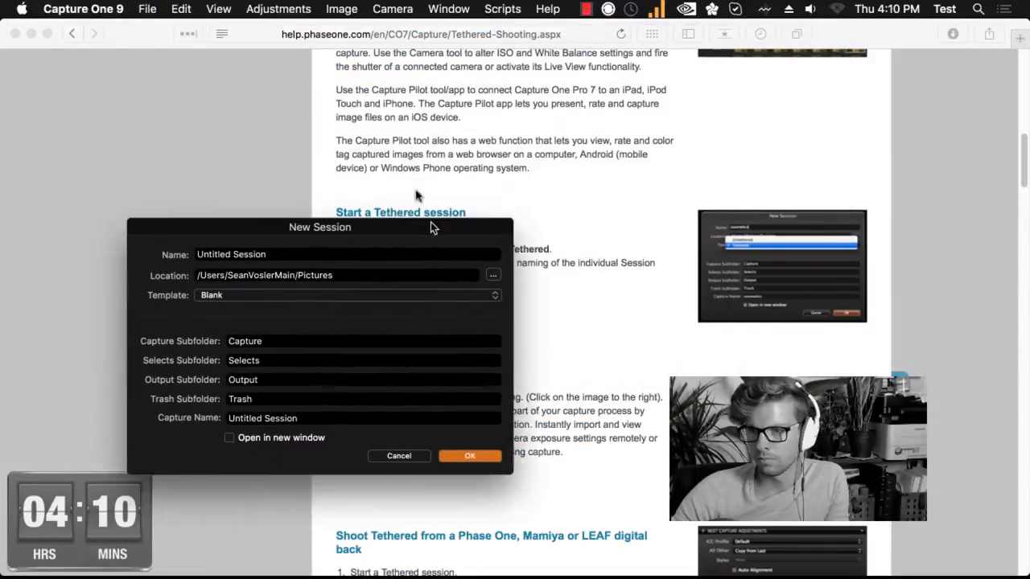
Confirm the new session so the Sony DSC-RX100 appears under camera settings
{"action": "left_click", "coordinate": [147, 9]}
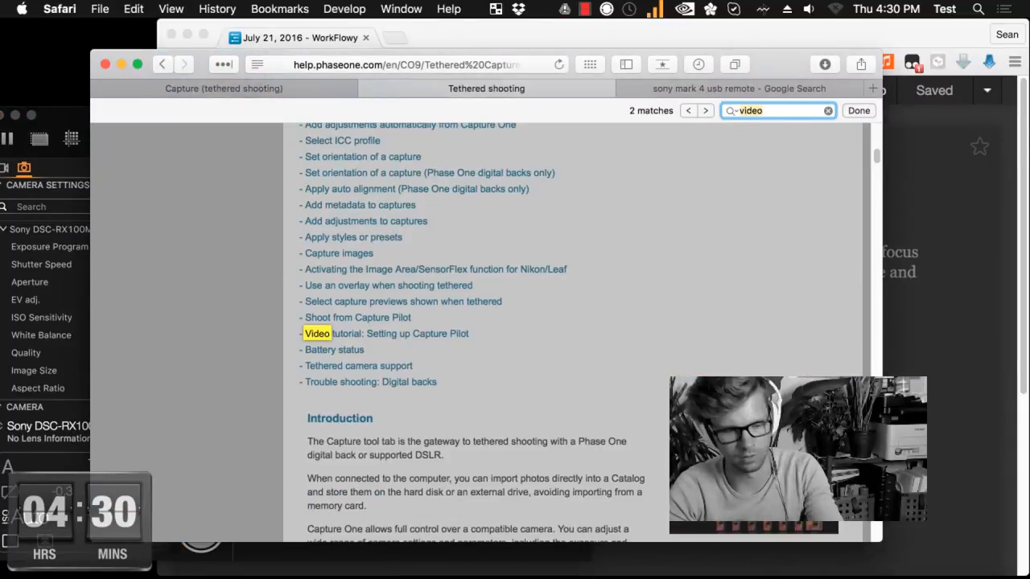
Bring up Capture One 9's Live View streaming the Sony DSC-RX100M4 feed
{"action": "type", "text": "capture on"}
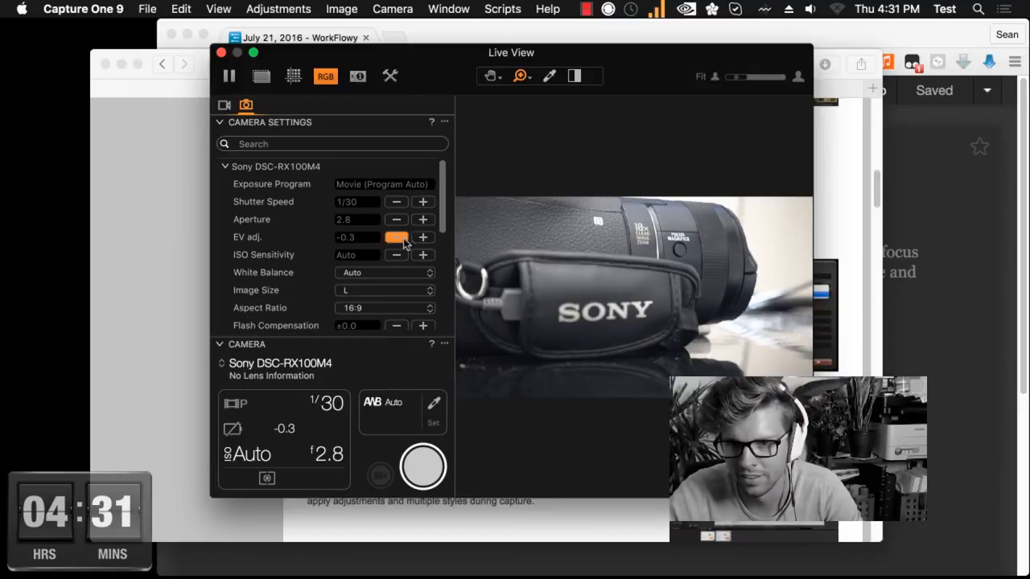
Set EV to +0.3, ISO back to Auto, Picture Effect off, and view the Focus preferences
{"action": "left_click", "coordinate": [423, 237]}
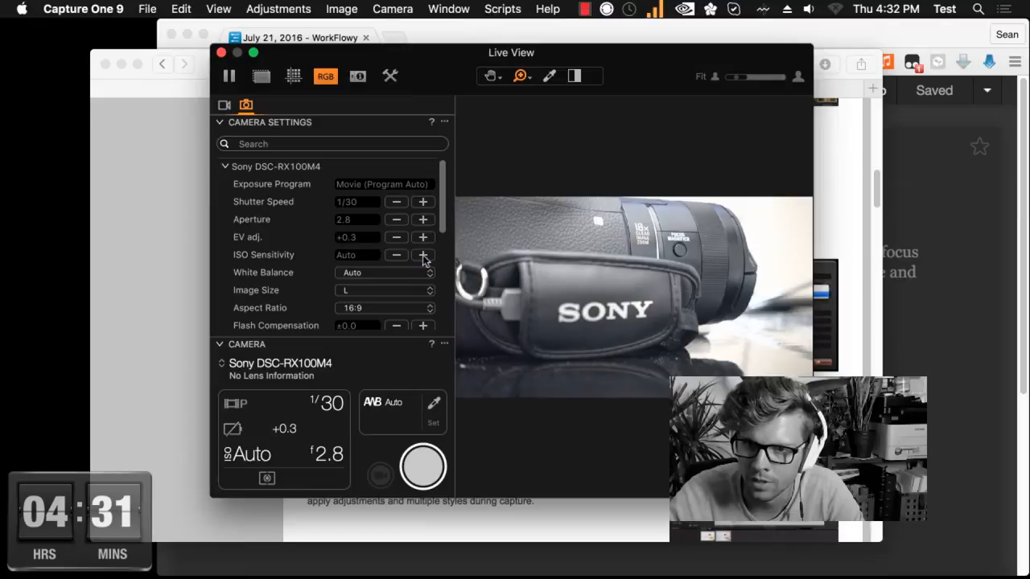
{"action": "left_click", "coordinate": [423, 255]}
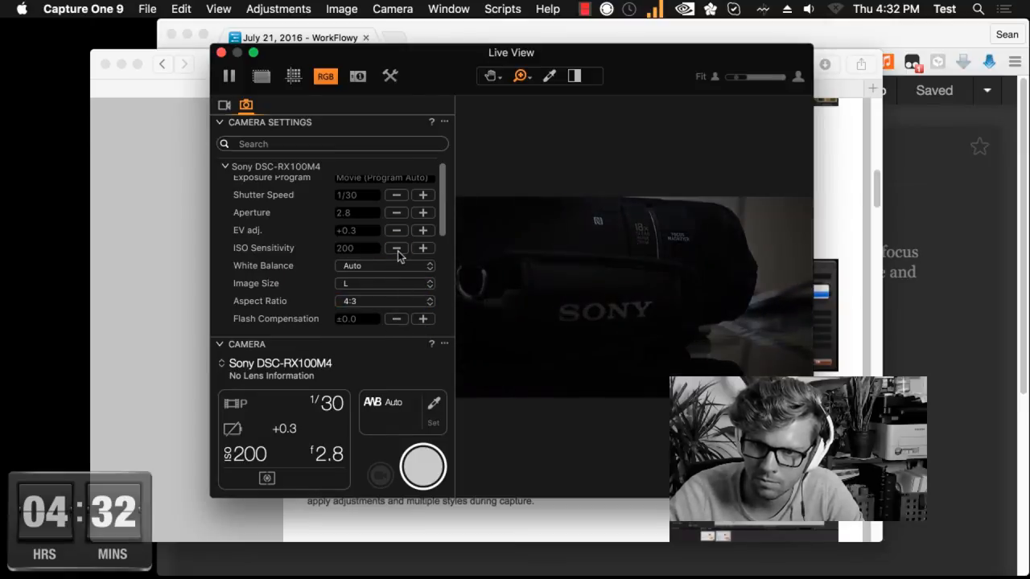
{"action": "left_click", "coordinate": [385, 248]}
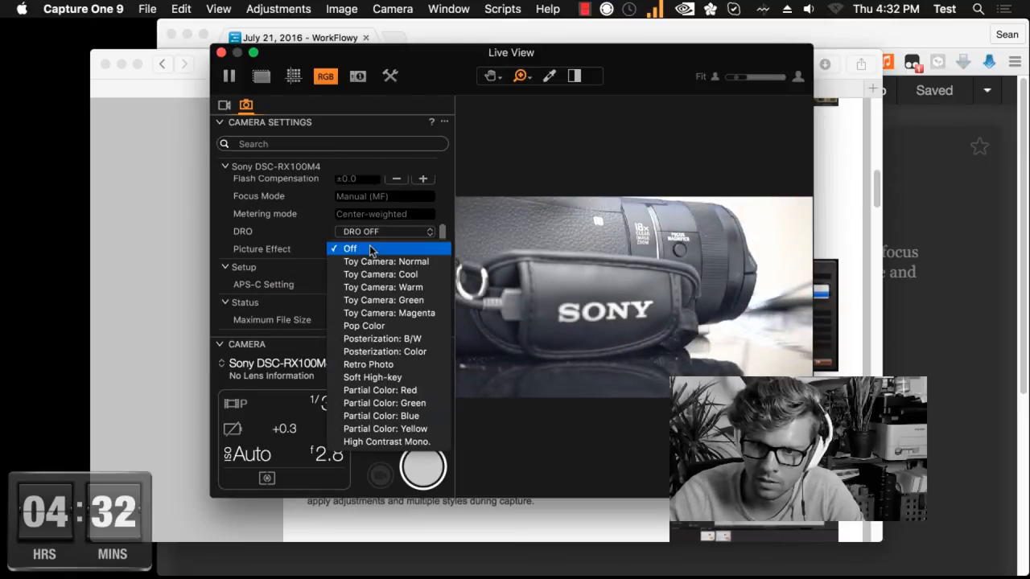
{"action": "left_click", "coordinate": [350, 248]}
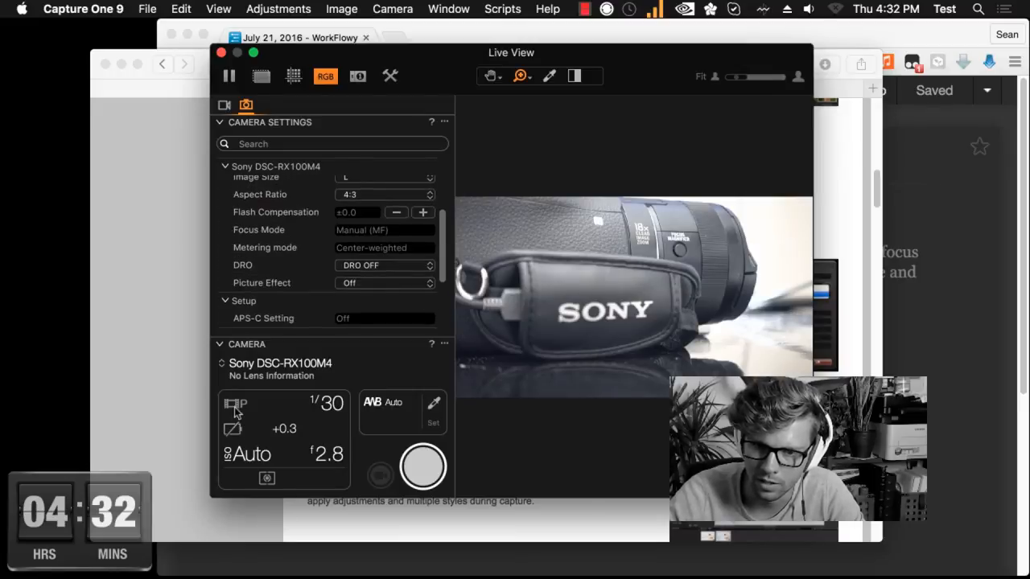
{"action": "mouse_move", "coordinate": [278, 448]}
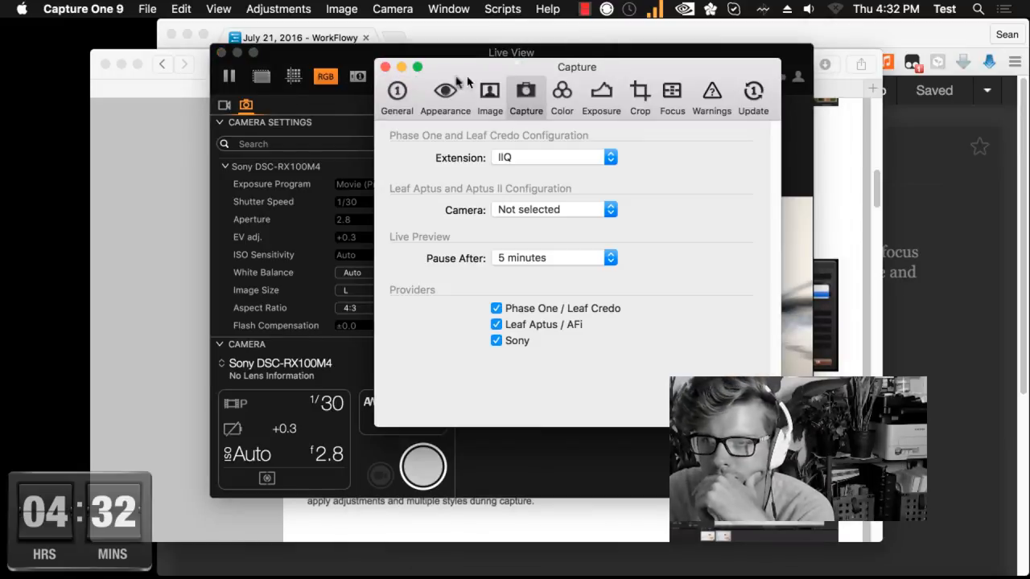
{"action": "left_click", "coordinate": [711, 90]}
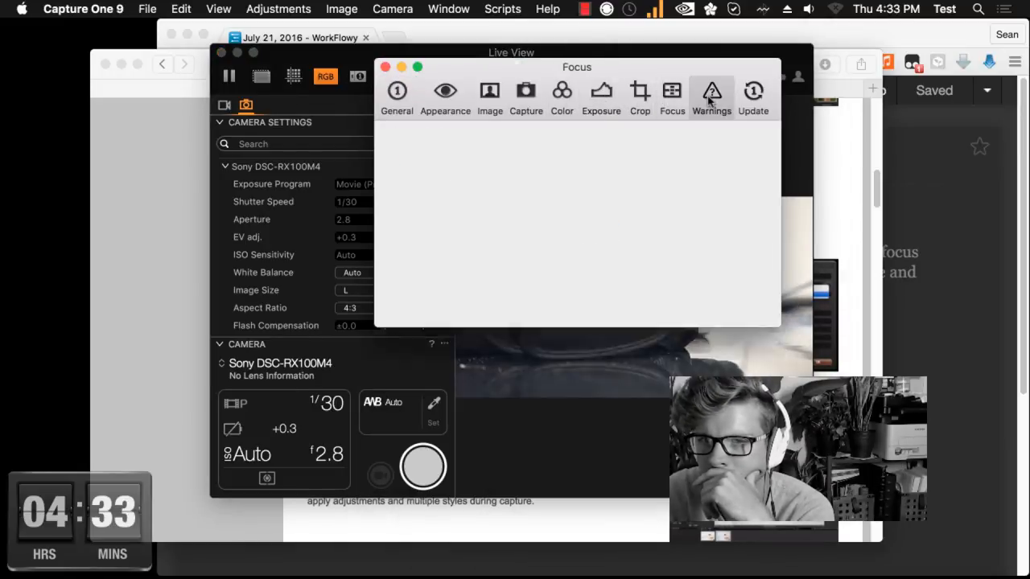